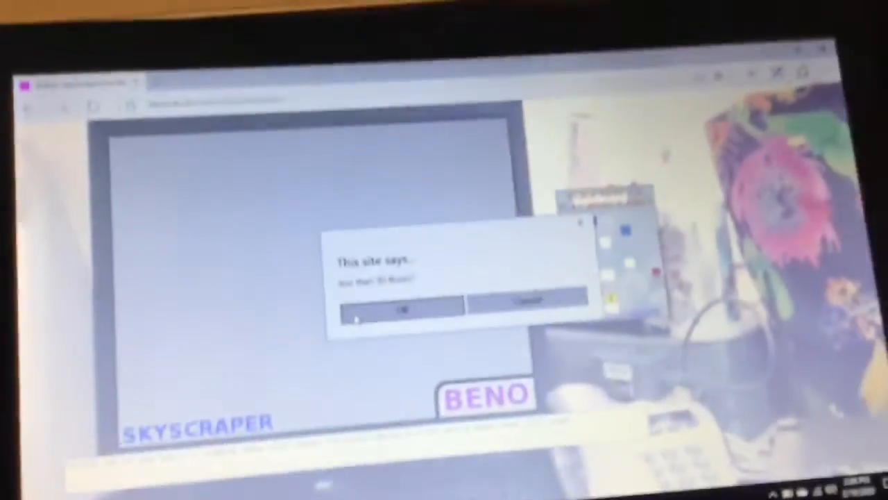
- Accept the site's opening prompt to reach the ground-floor ceiling height question
{"action": "left_click", "coordinate": [400, 309]}
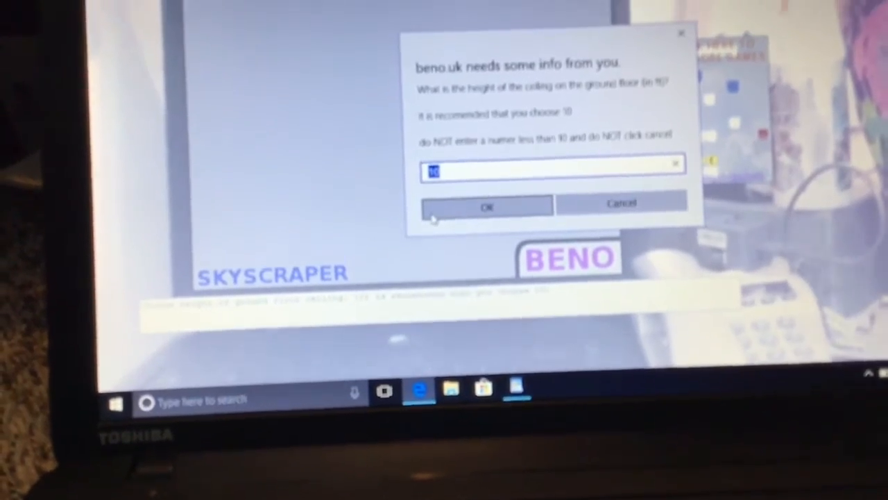
{"action": "left_click", "coordinate": [487, 207]}
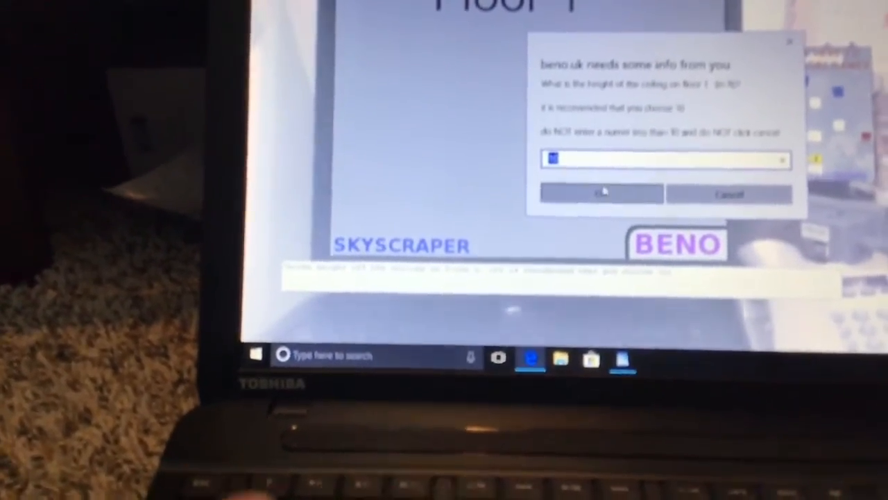
- Keep the default ceiling heights for floor 1 and the next floor
{"action": "left_click", "coordinate": [601, 193]}
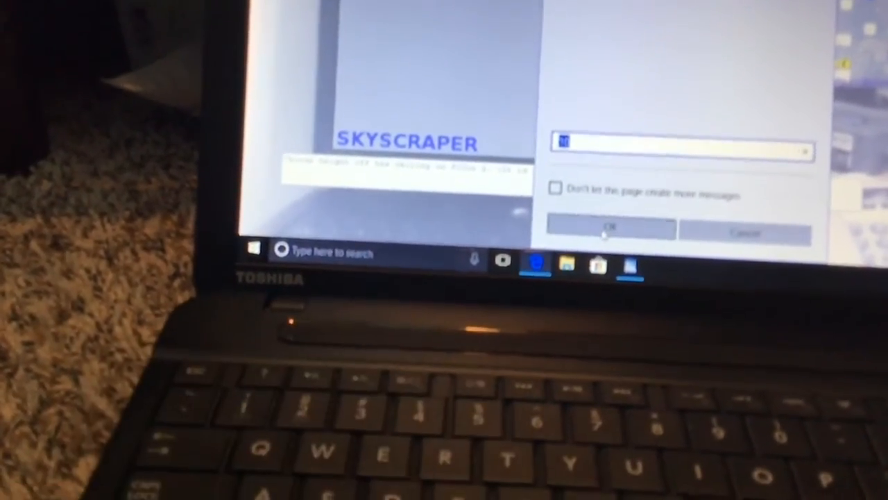
{"action": "left_click", "coordinate": [610, 229]}
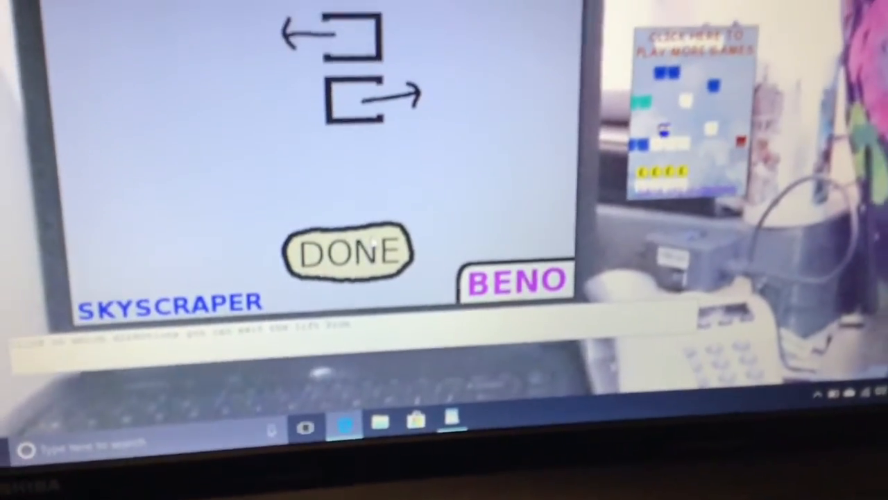
- Confirm the lift's exit directions with DONE, reaching the 'Another Lift?' question
{"action": "left_click", "coordinate": [347, 251]}
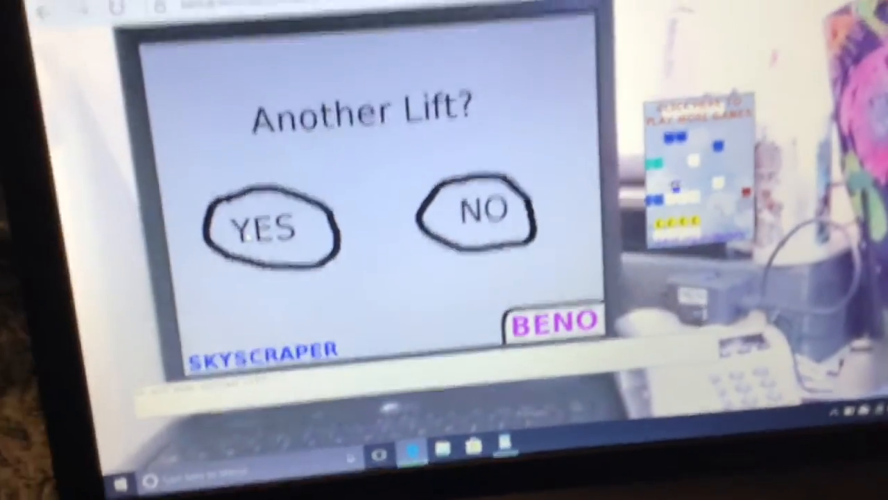
- Add a second lift stopping at floor 4, confirm its exit sides, and start loading
{"action": "left_click", "coordinate": [262, 225]}
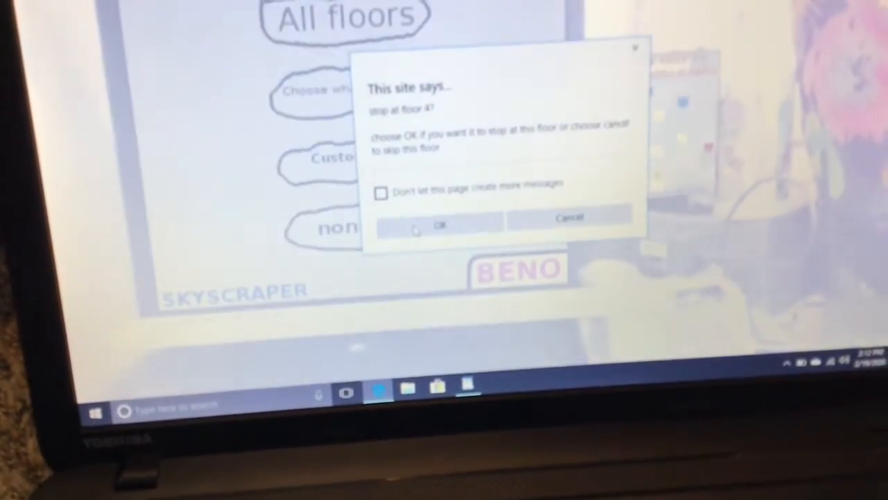
{"action": "left_click", "coordinate": [439, 225]}
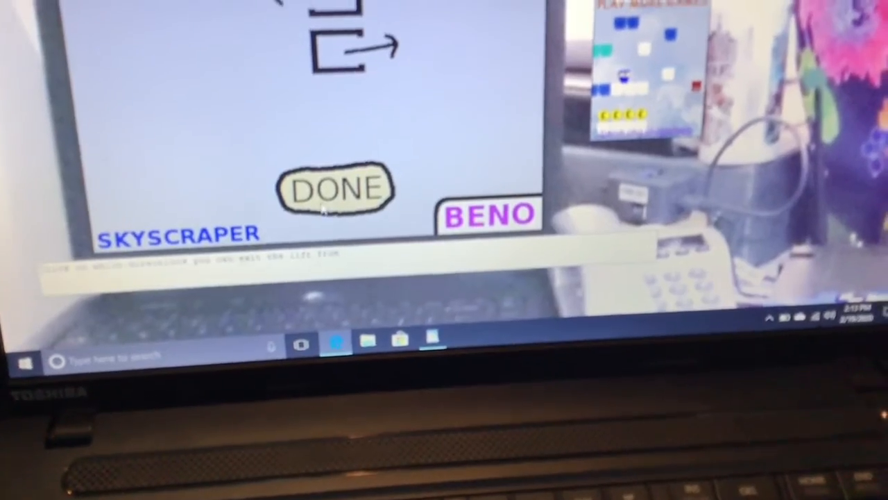
{"action": "left_click", "coordinate": [336, 187]}
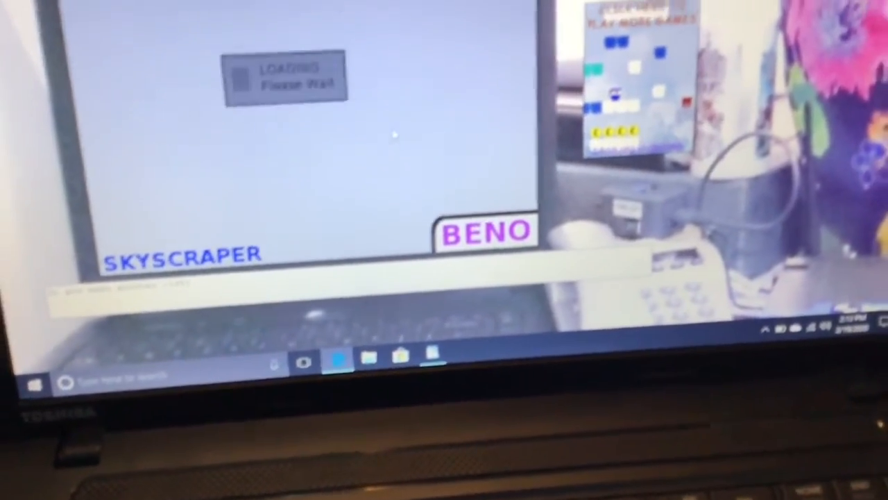